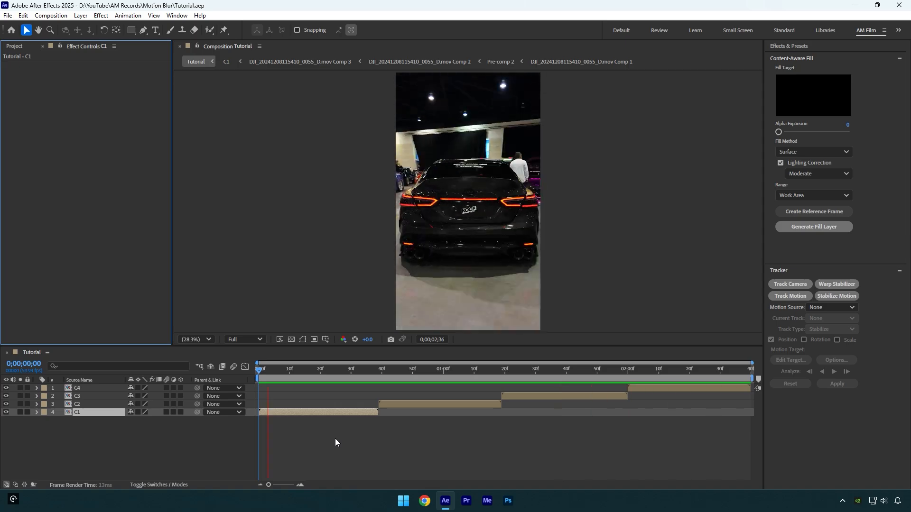
Preview the clips, stop on C1 and apply RSMB Pro to it via the effect search
left_click(618, 369)
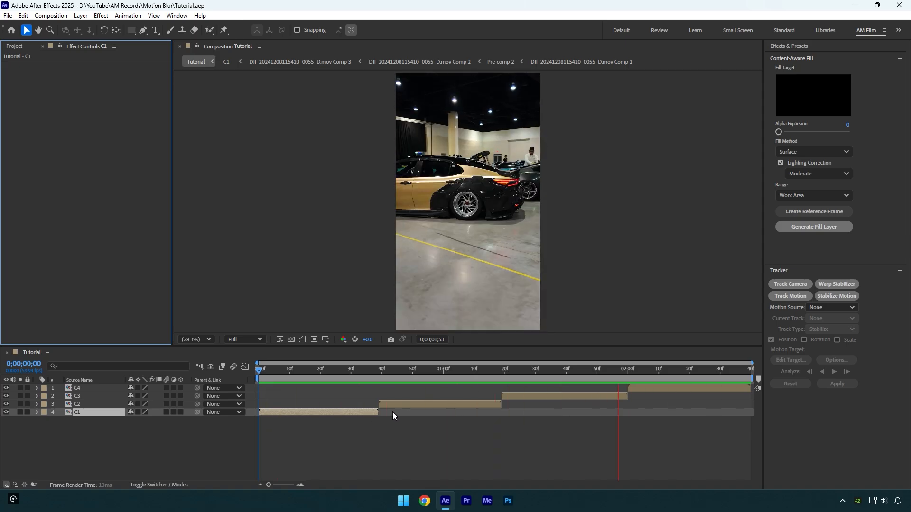
left_click(376, 370)
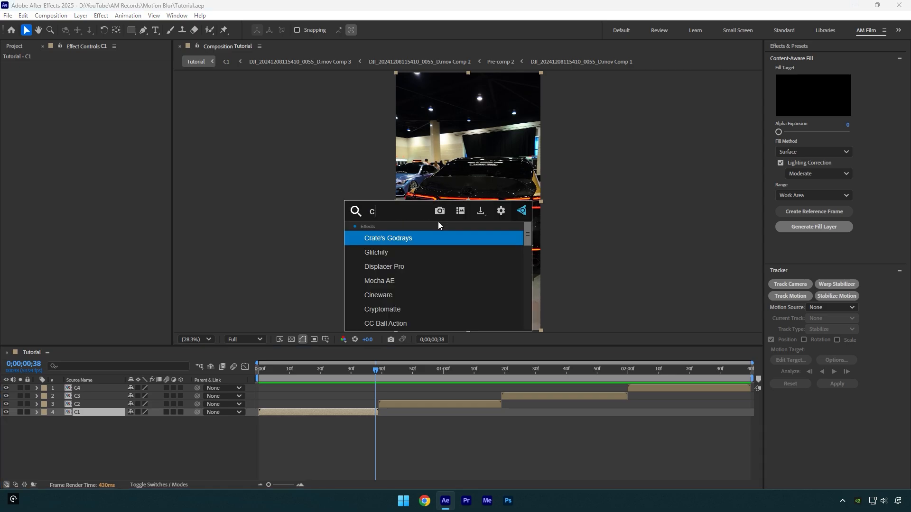
type("c for")
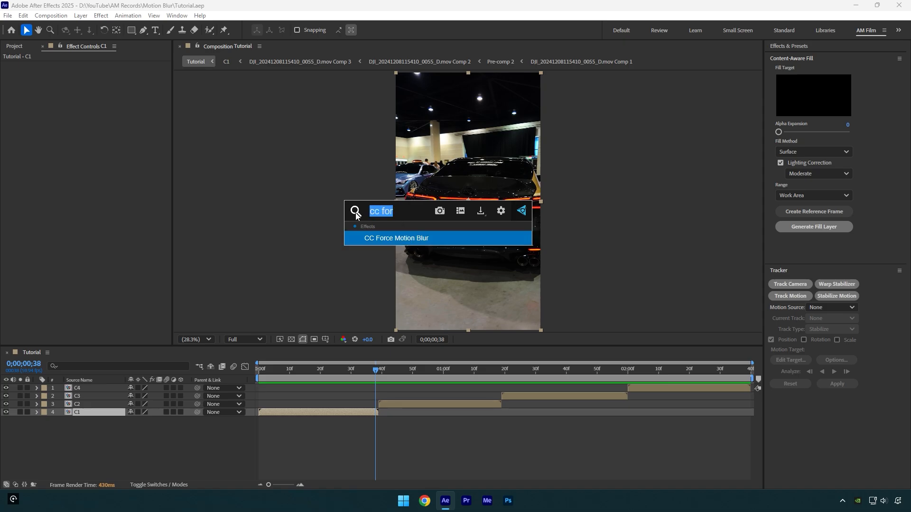
type("RSMB")
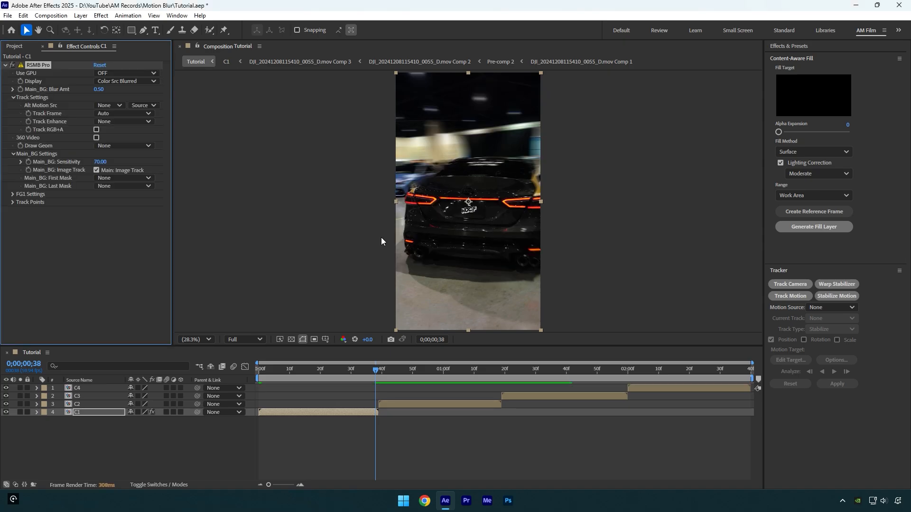
mouse_move(432, 147)
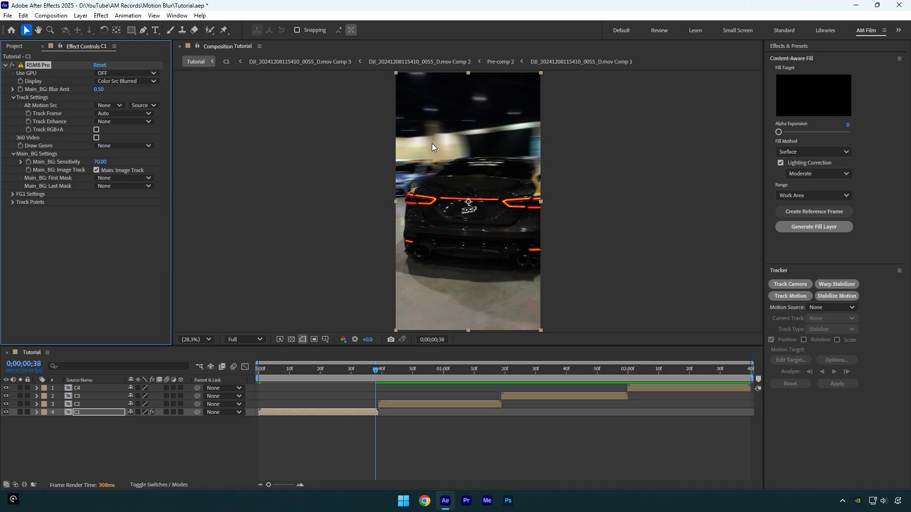
mouse_move(21, 79)
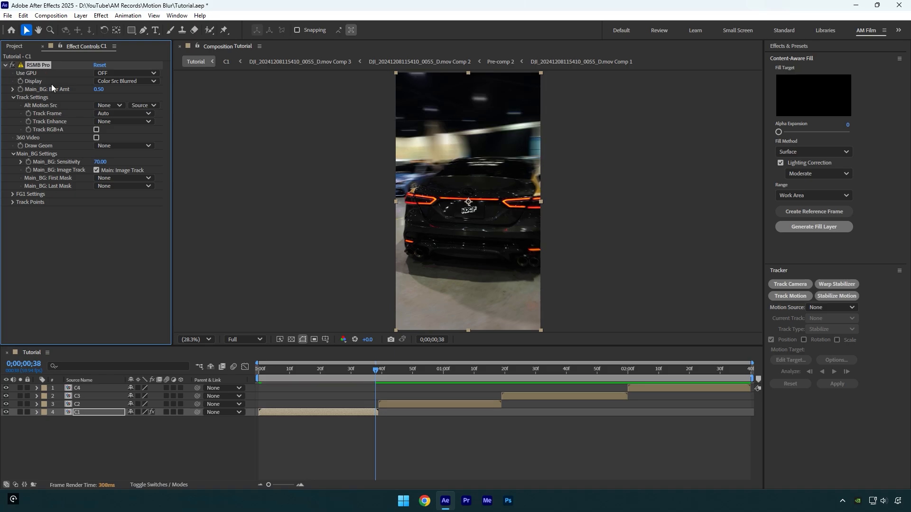
Set C1's RSMB Pro to Use GPU ON, sensitivity 100 and blur amount 0.40
left_click(126, 72)
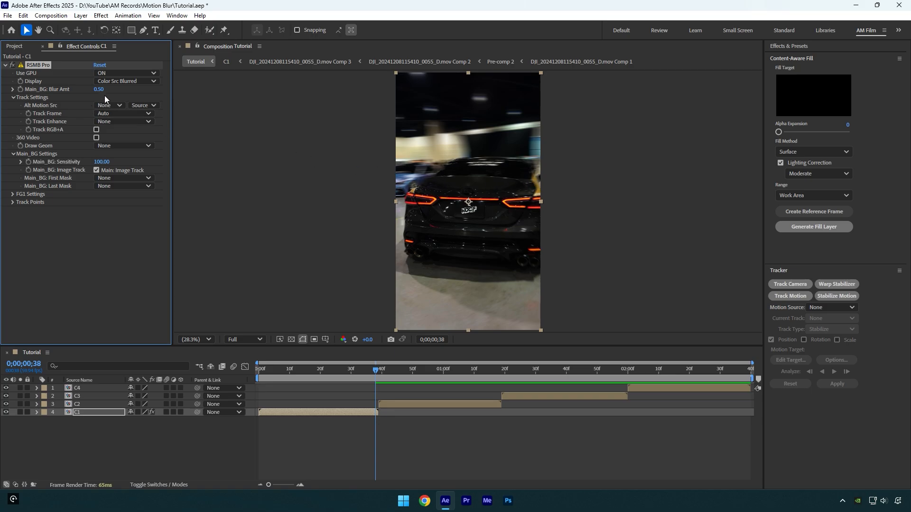
left_click_drag(100, 90, 93, 89)
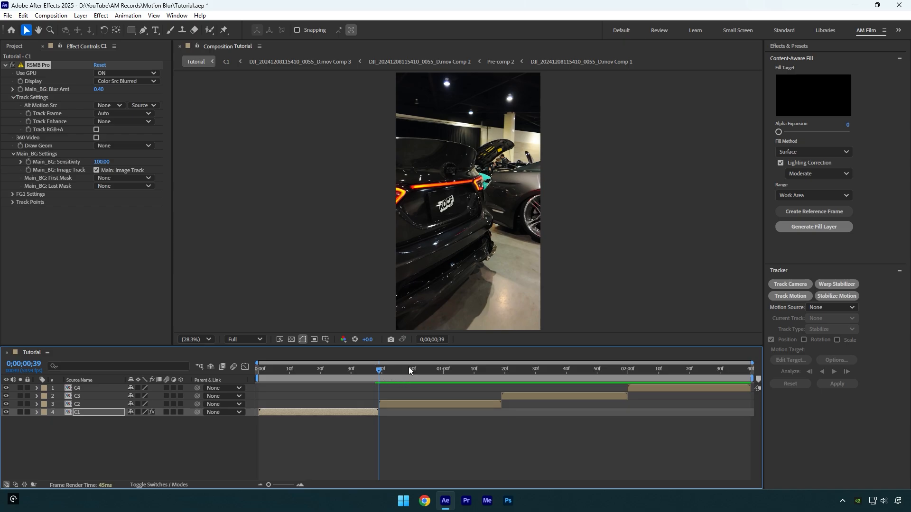
Paste C1's RSMB Pro settings onto C2 and C3 and check a later frame
left_click(77, 404)
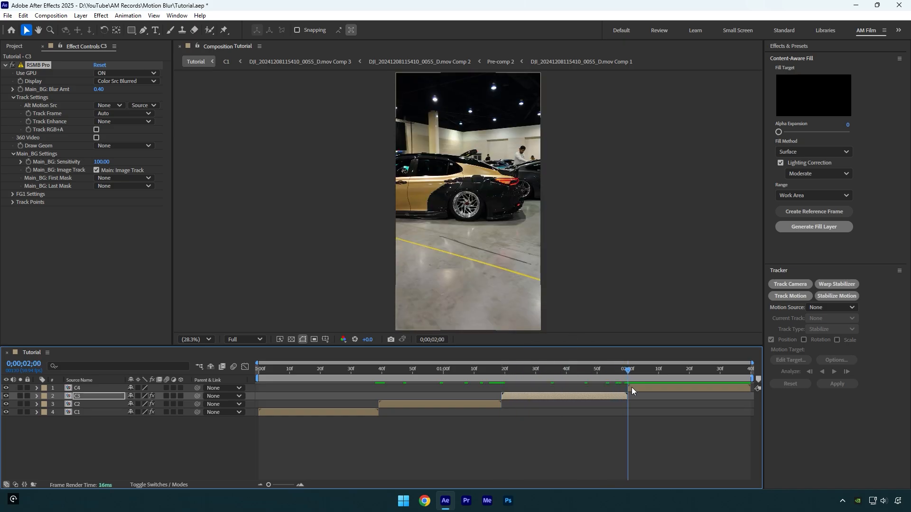
Paste RSMB Pro onto C4 and raise its Main_BG Blur Amt to 0.60
left_click(77, 387)
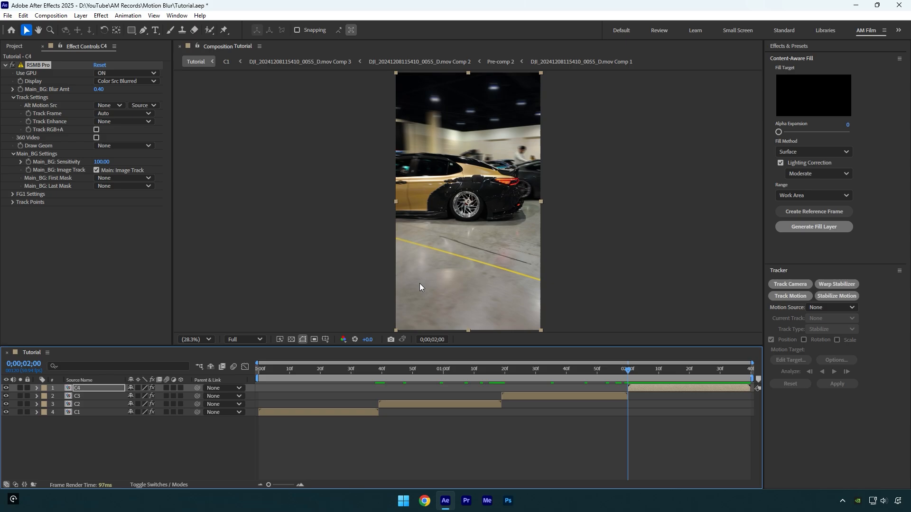
left_click(101, 90)
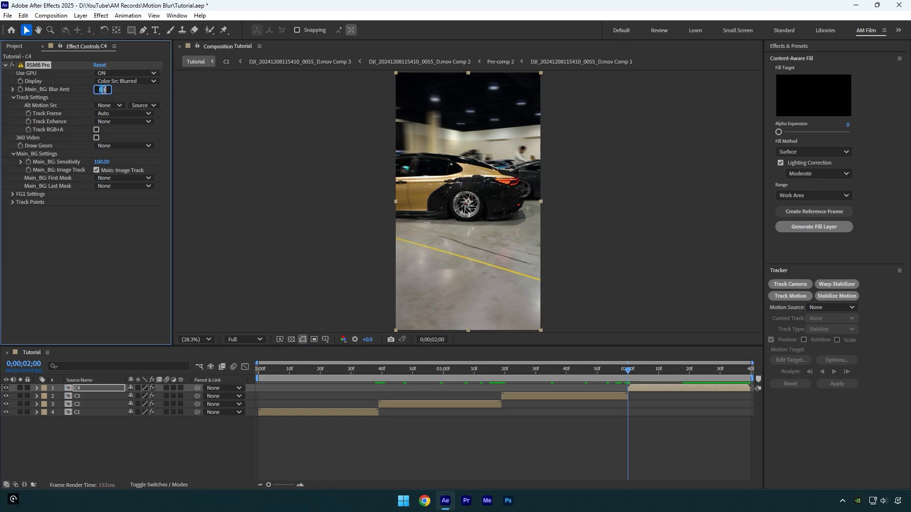
type("0.60")
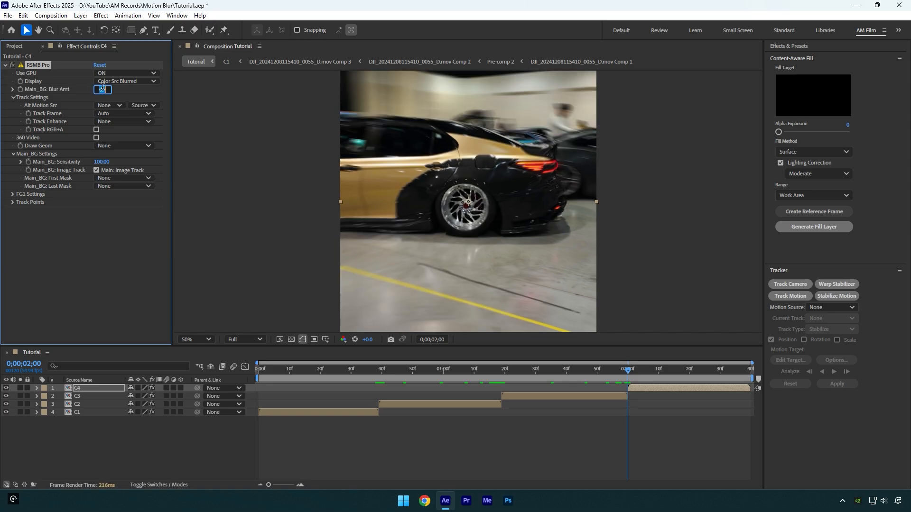
type("6")
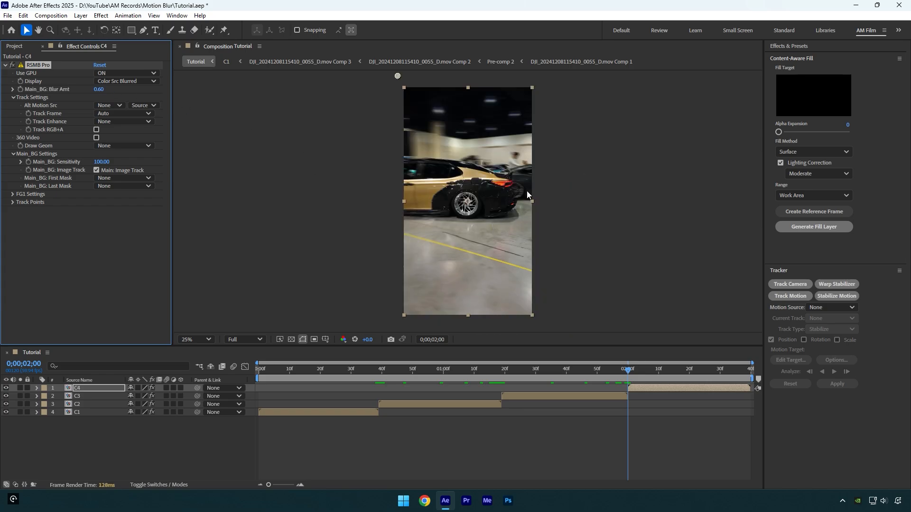
left_click(277, 369)
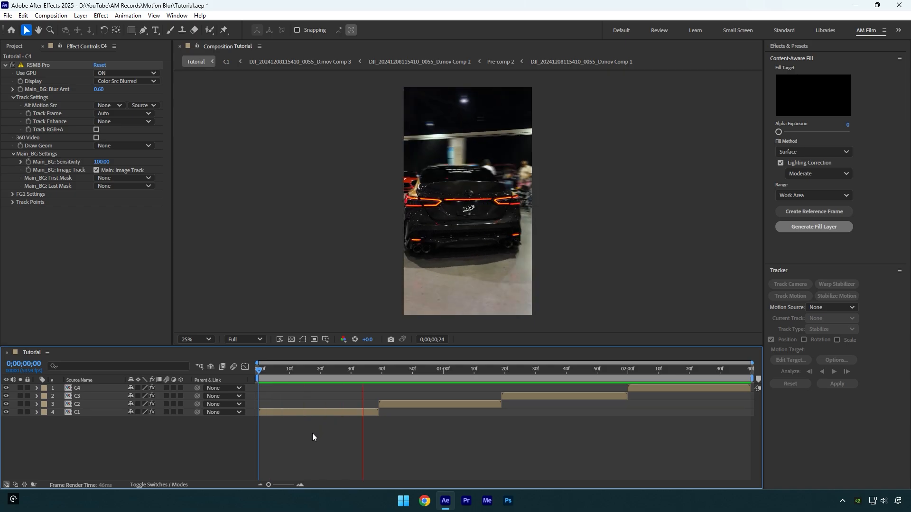
Preview the blurred clips, then replace RSMB Pro on C4 with Pixel Motion Blur
left_click(729, 368)
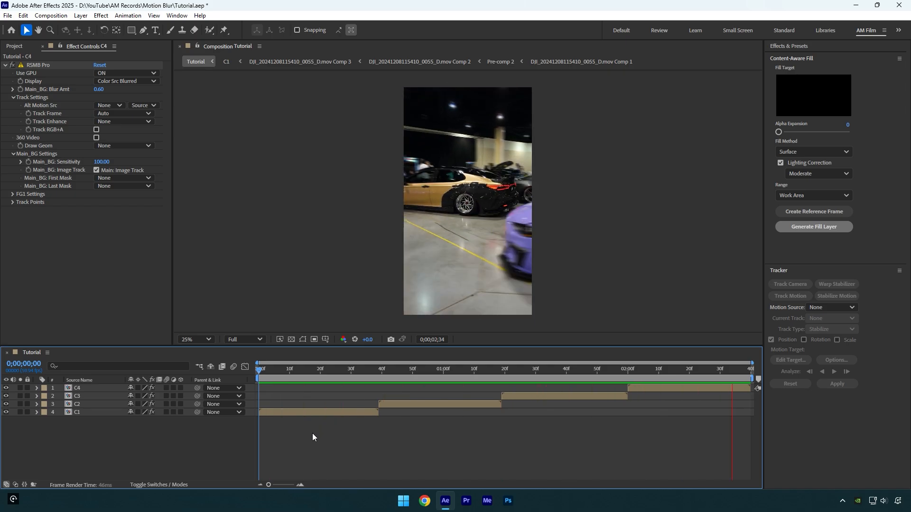
left_click(610, 370)
type("pixel")
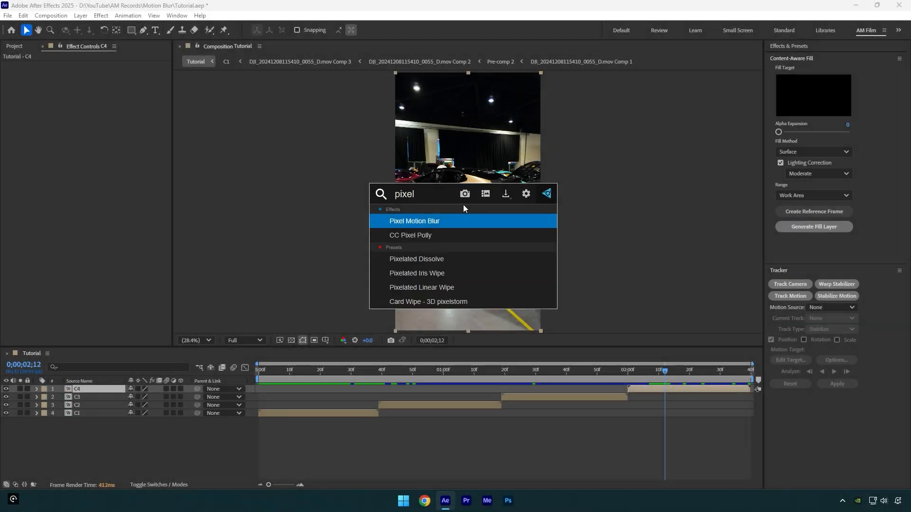
double_click(414, 221)
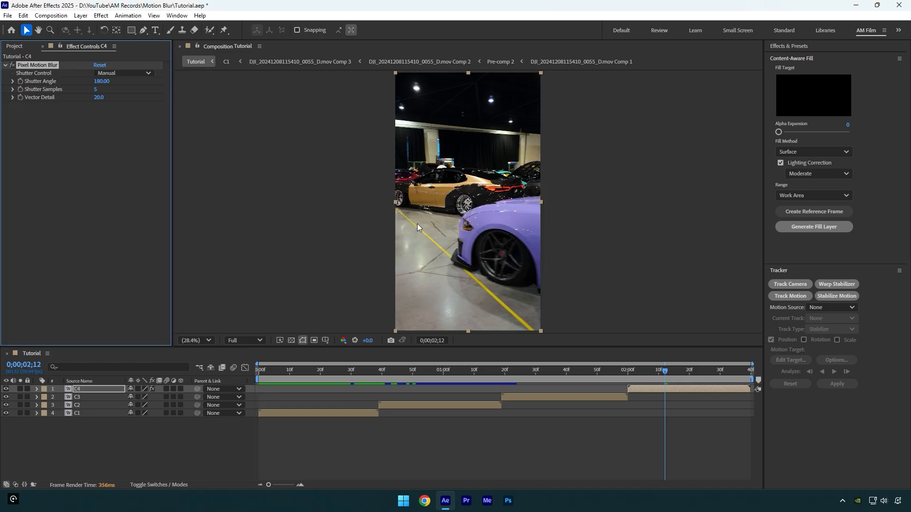